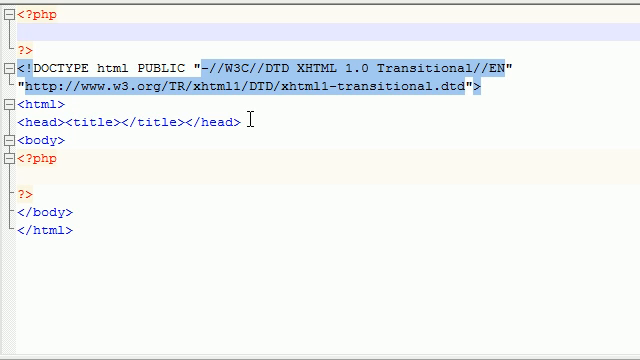
# Step: Declare class Person with a private $age property in the top PHP block
pyautogui.write('c1')
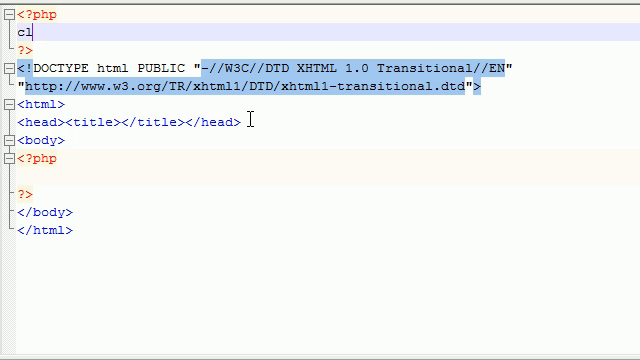
pyautogui.write('class Person{')
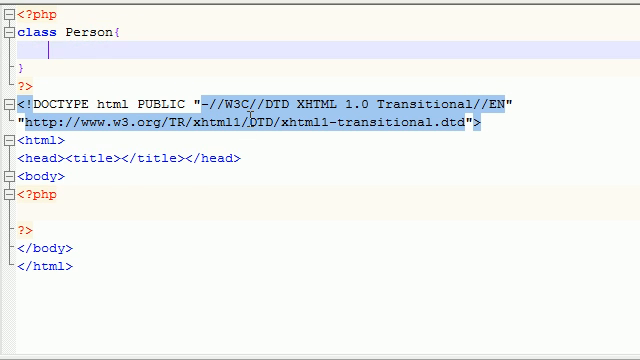
pyautogui.write('private')
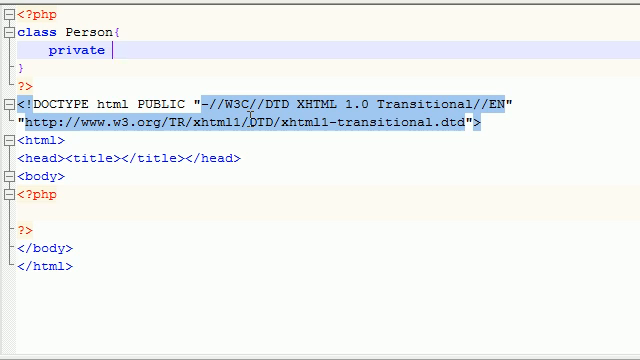
pyautogui.write('$age;')
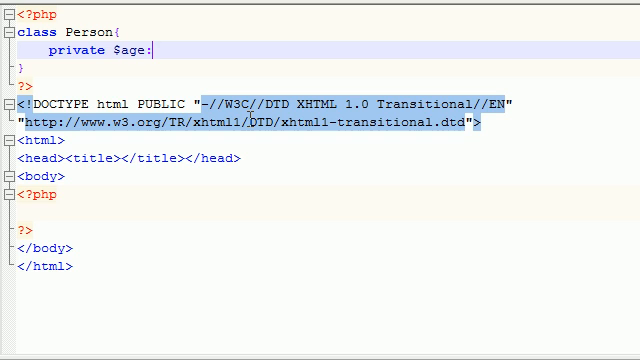
pyautogui.doubleClick(100, 50)
pyautogui.write('private $color;')
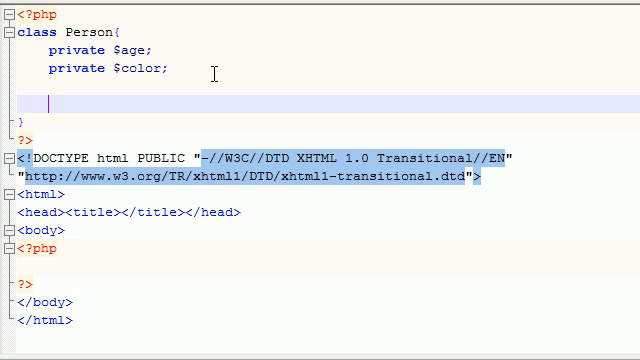
# Step: Write a setAge($x) method assigning $x to $this->age
pyautogui.write('funciton')
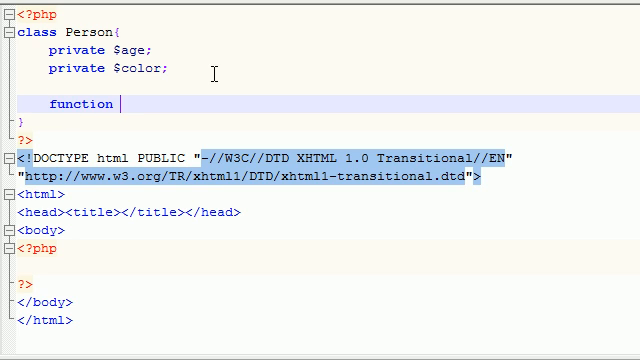
pyautogui.write('setAge')
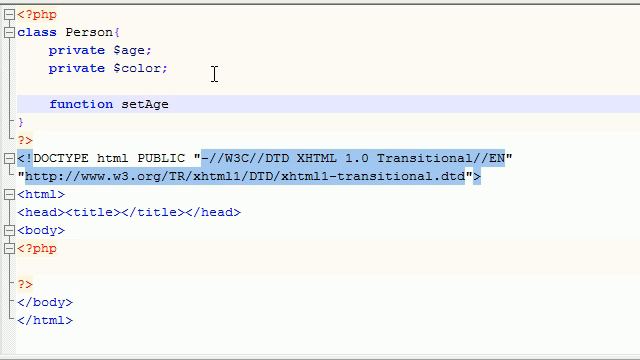
pyautogui.write('($x)')
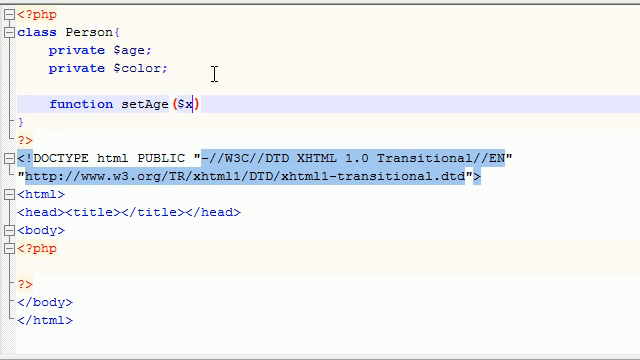
pyautogui.write('{')
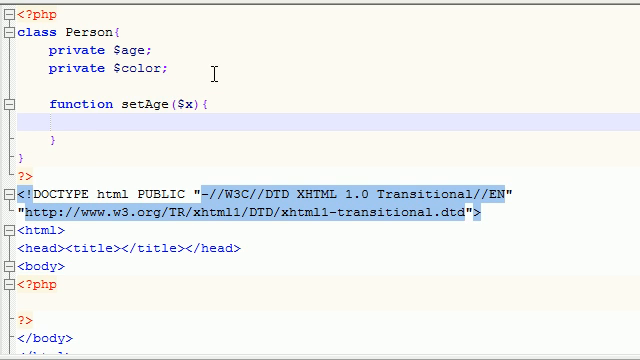
pyautogui.write('$this')
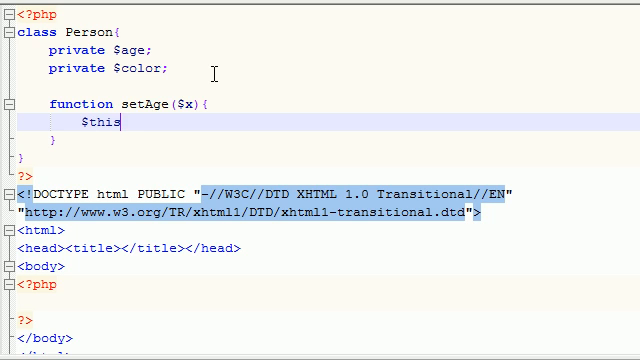
pyautogui.write('->a')
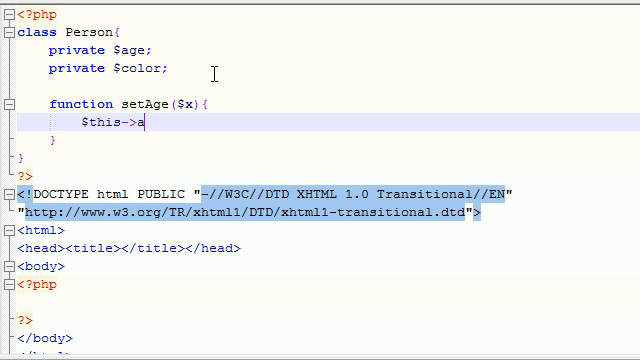
pyautogui.write('ge = $')
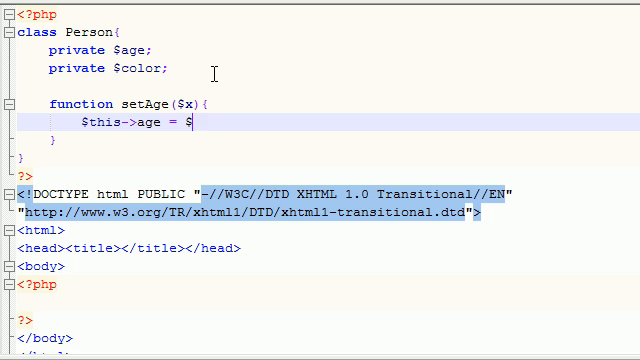
pyautogui.write('x;')
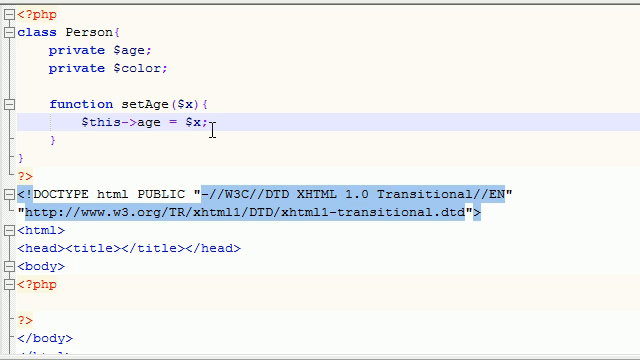
# Step: Duplicate setAge into a setColor($x) method assigning $x to $this->color
pyautogui.rightClick(100, 120)
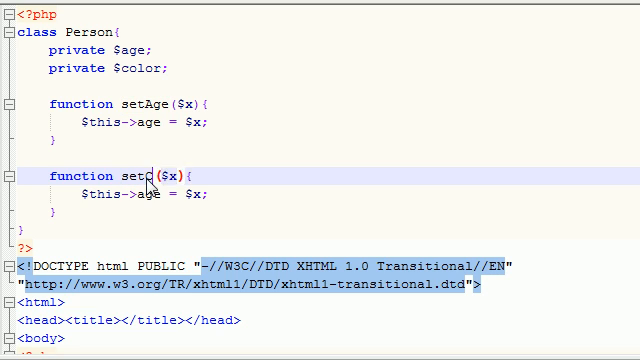
pyautogui.write('olor')
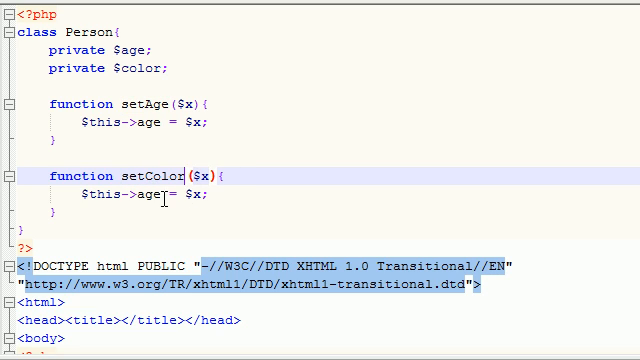
pyautogui.write('color')
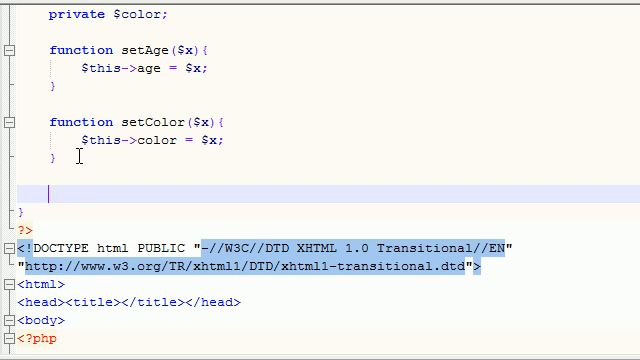
# Step: Write a getAge() method returning $this->age
pyautogui.write('function')
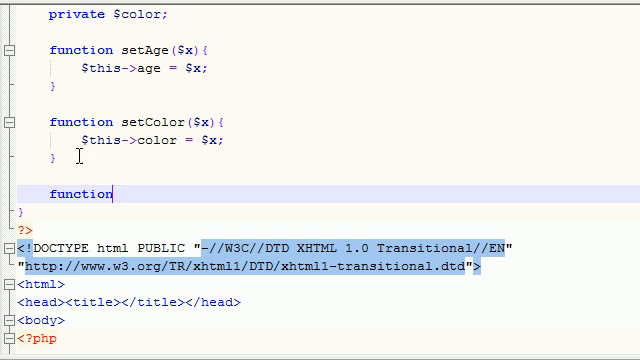
pyautogui.write('getAge')
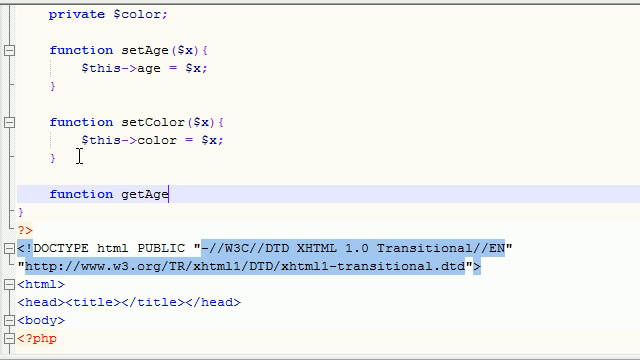
pyautogui.write('(){')
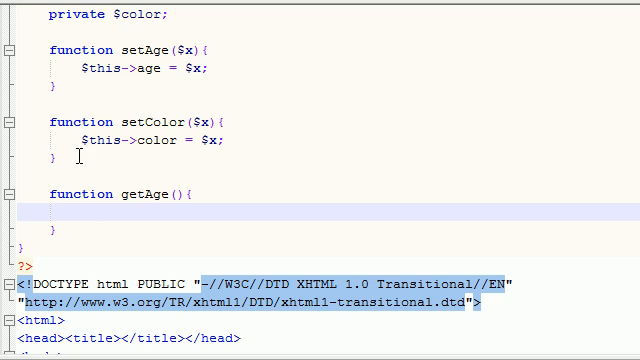
pyautogui.write('te')
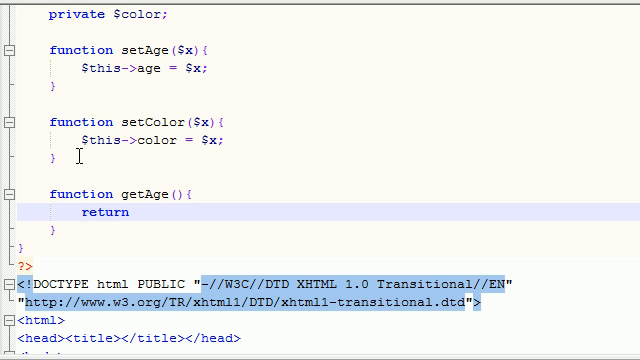
pyautogui.write('$this')
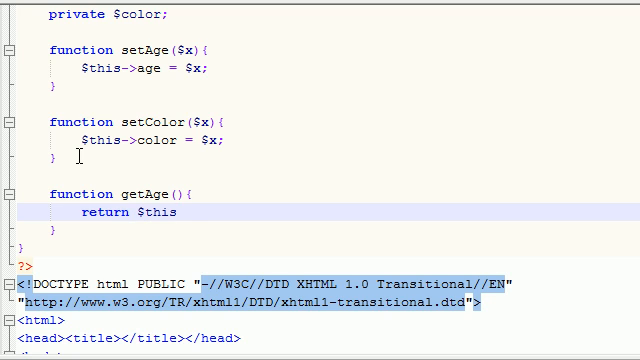
pyautogui.write('->ag')
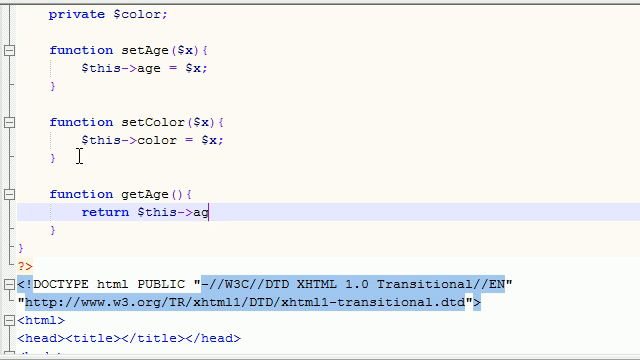
pyautogui.write('e;')
pyautogui.write('return $this->color;')
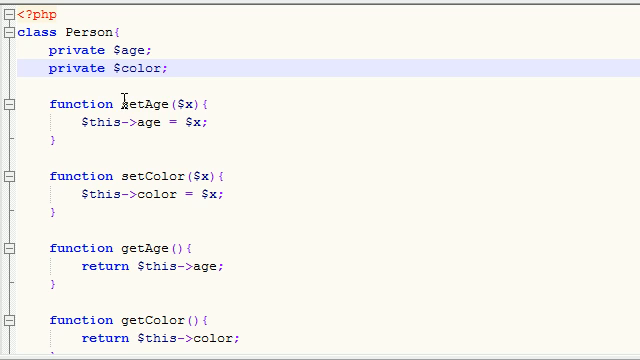
pyautogui.doubleClick(144, 102)
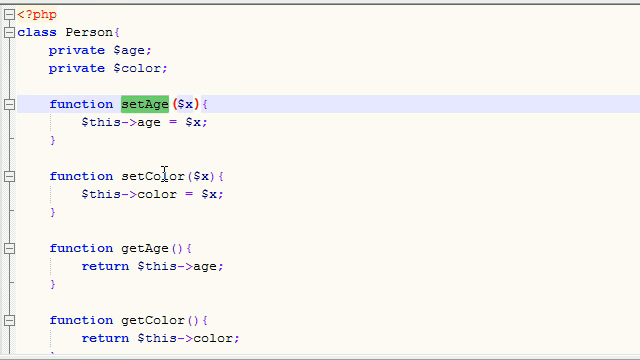
pyautogui.scroll(-3)
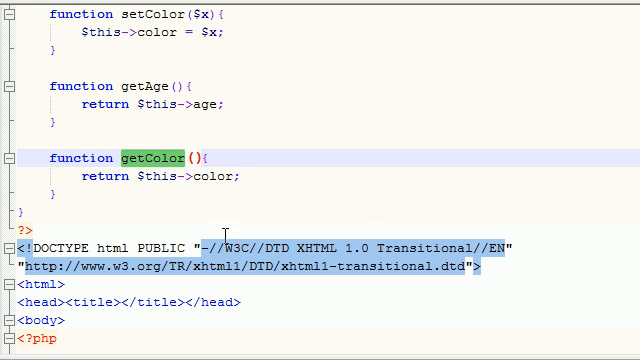
pyautogui.scroll(-3)
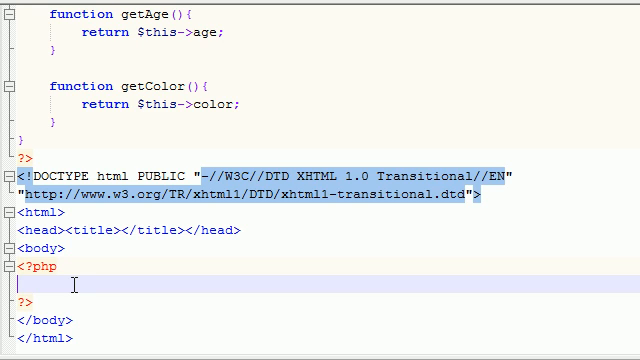
# Step: Create $bucky as a new Person() in the body PHP block
pyautogui.write('$')
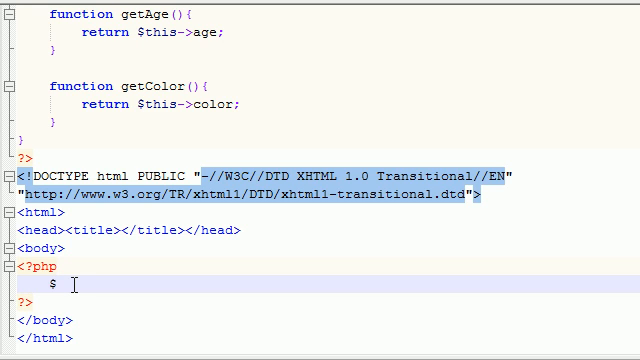
pyautogui.write('bucky')
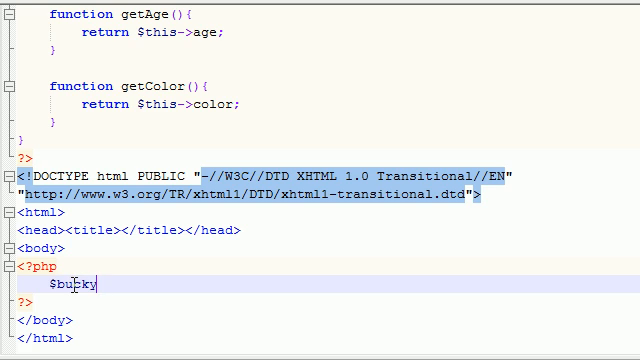
pyautogui.write('n')
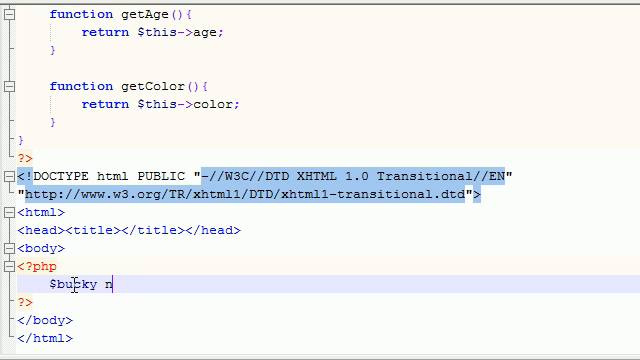
pyautogui.write('= new Person')
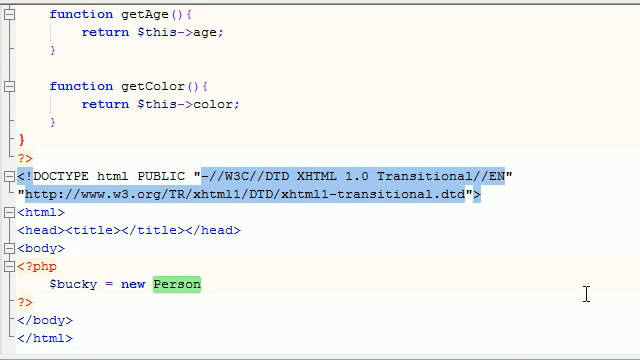
pyautogui.write('()')
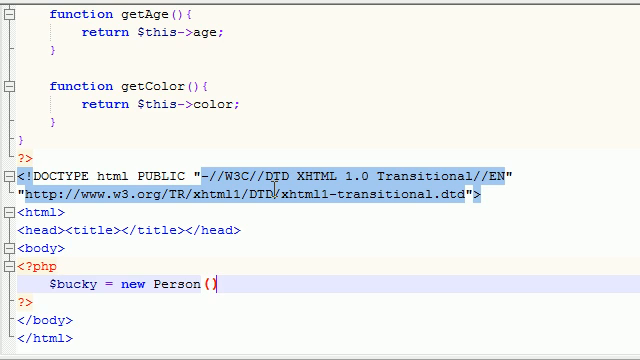
pyautogui.write(';')
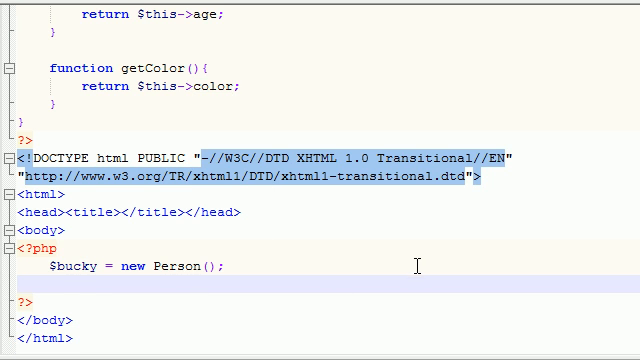
# Step: Call $bucky->setAge(23) and $bucky->setColor("blue")
pyautogui.write('$buck')
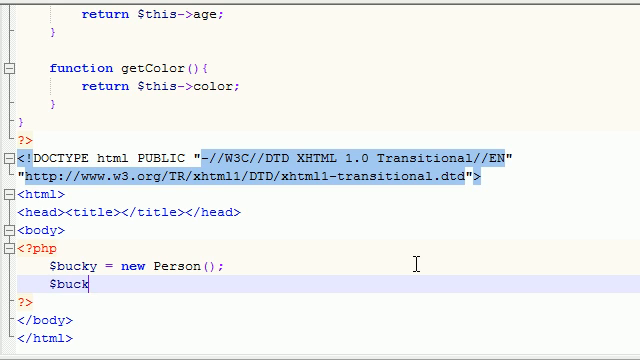
pyautogui.write('y-')
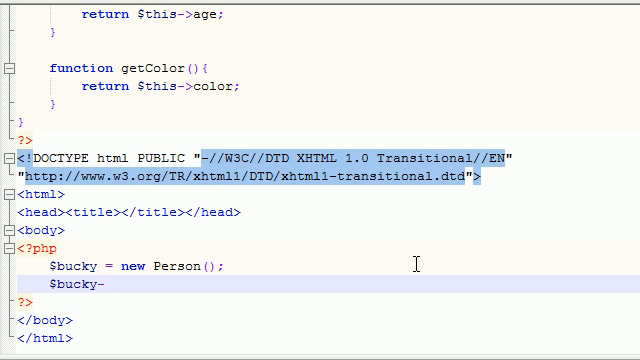
pyautogui.write('>setAge')
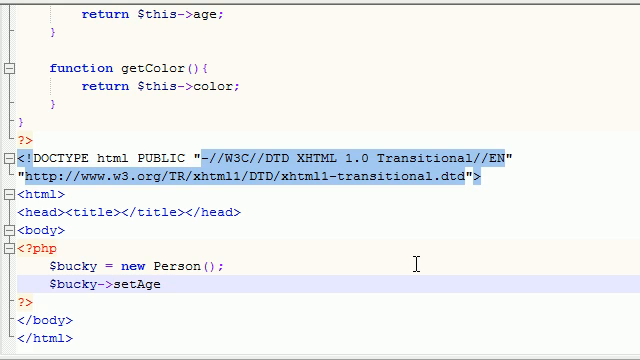
pyautogui.write('(23)')
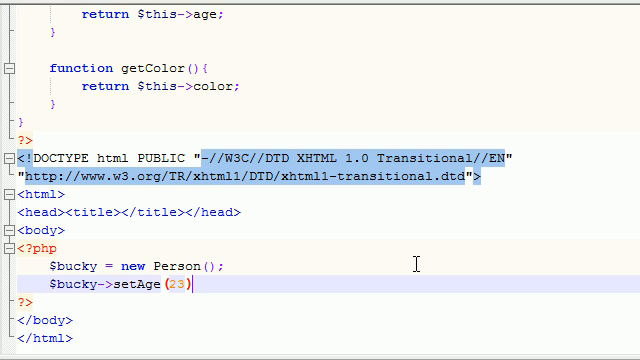
pyautogui.write(';')
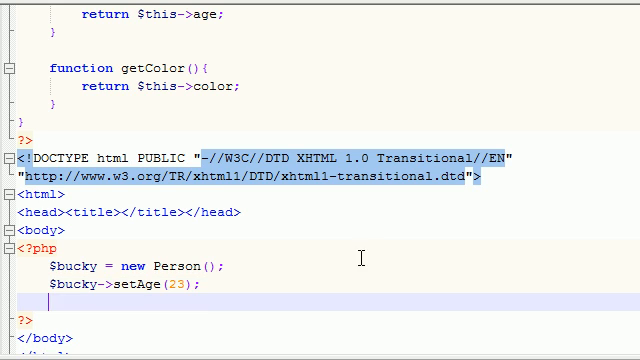
pyautogui.moveTo(228, 264)
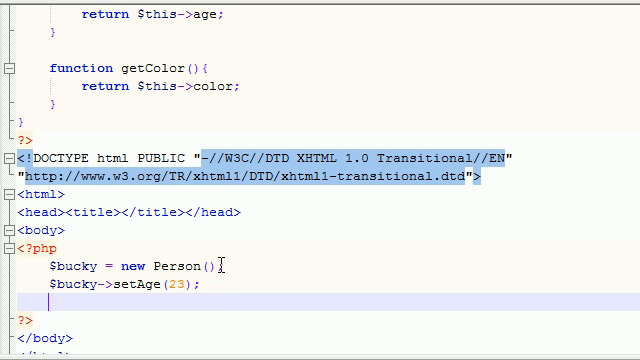
pyautogui.write('$bucky->s')
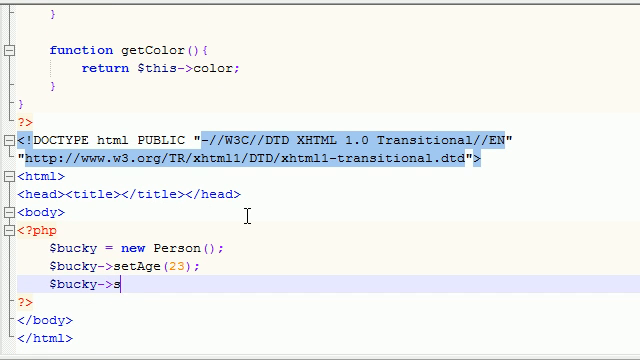
pyautogui.write('etColor ()')
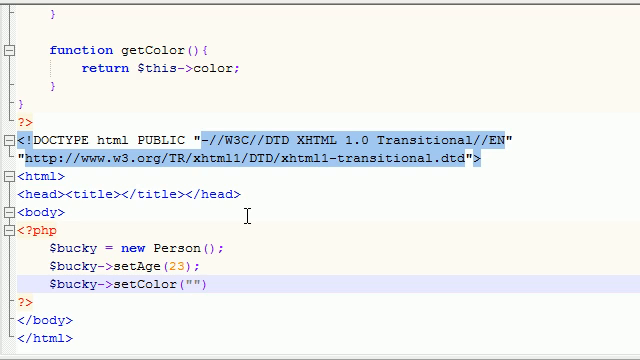
pyautogui.write('blue')
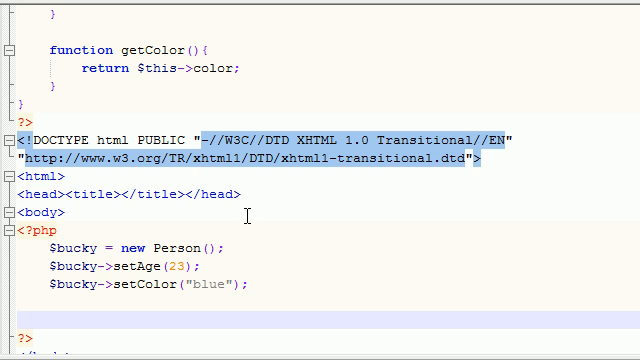
pyautogui.doubleClick(176, 248)
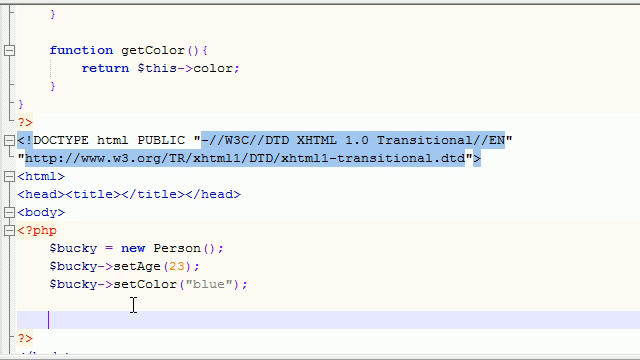
# Step: Assign $tommy = clone $bucky; below the $bucky setup lines
pyautogui.write('$')
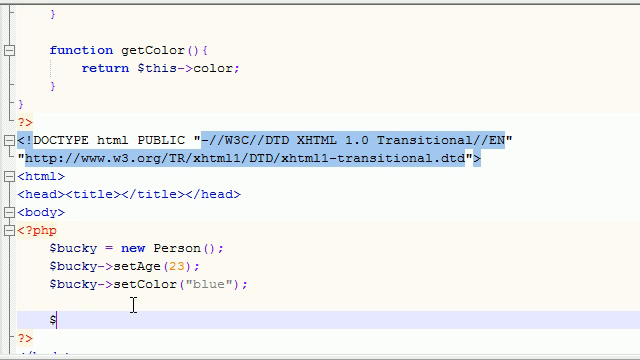
pyautogui.write('tommy =')
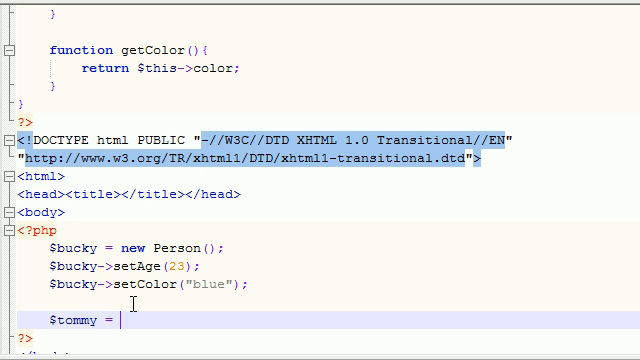
pyautogui.write('$bucky')
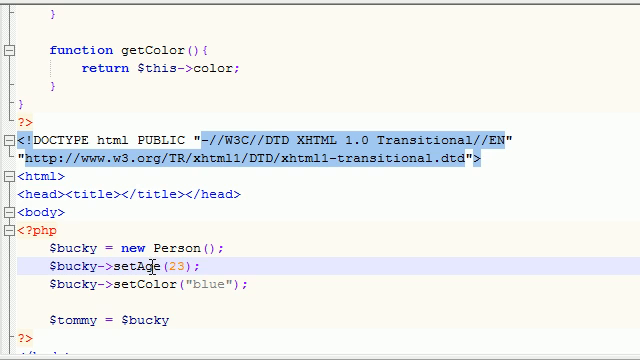
pyautogui.click(136, 284)
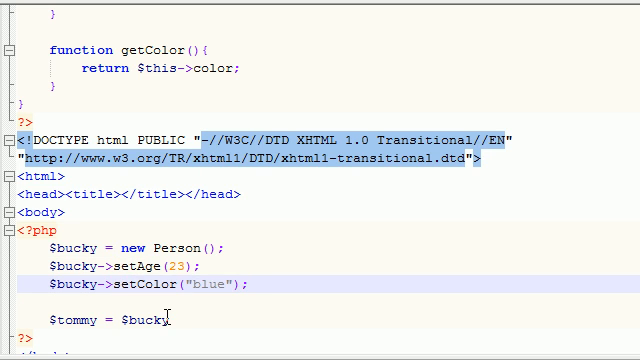
pyautogui.doubleClick(144, 320)
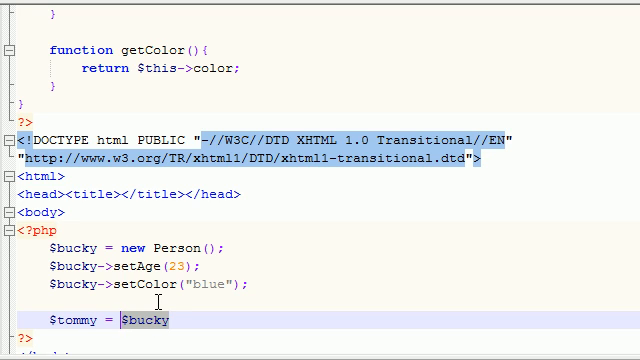
pyautogui.write('c')
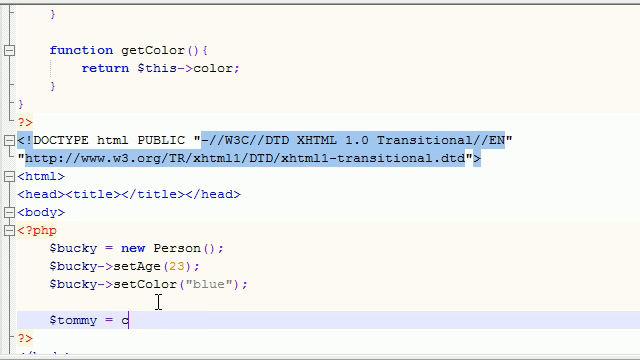
pyautogui.write('lone')
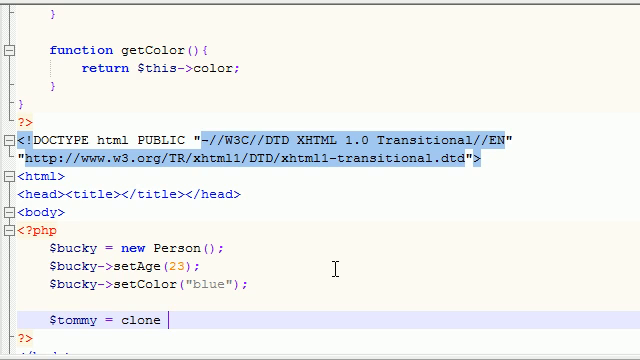
pyautogui.write('$bucky')
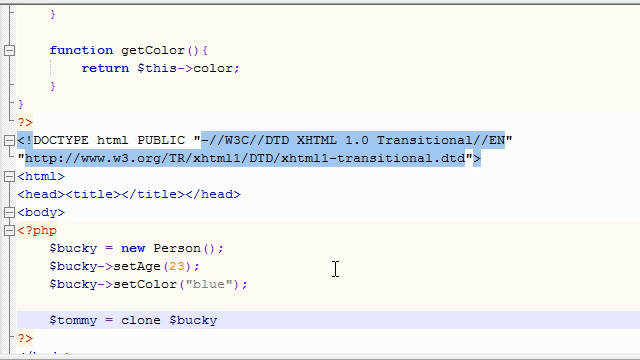
pyautogui.write(';')
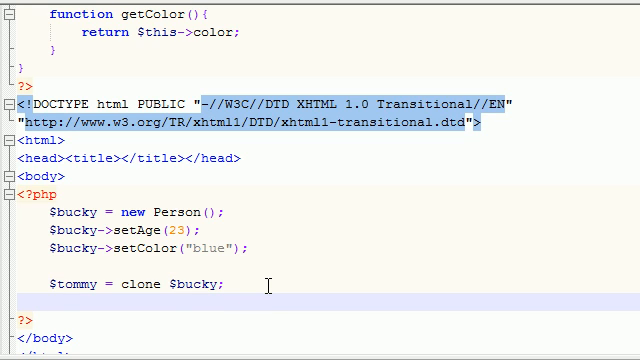
# Step: Add the line $tommy->setColor("red"); on the cloned object
pyautogui.write('$')
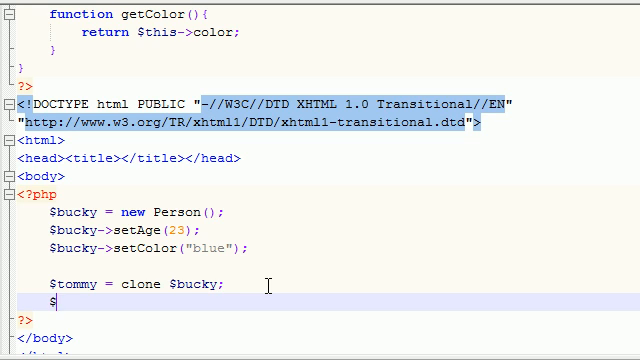
pyautogui.write('tommy->')
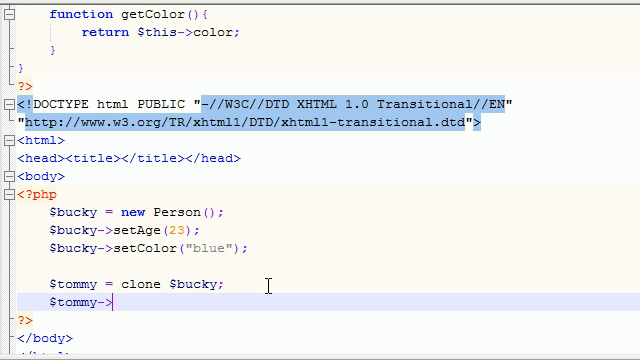
pyautogui.write('setColor(')
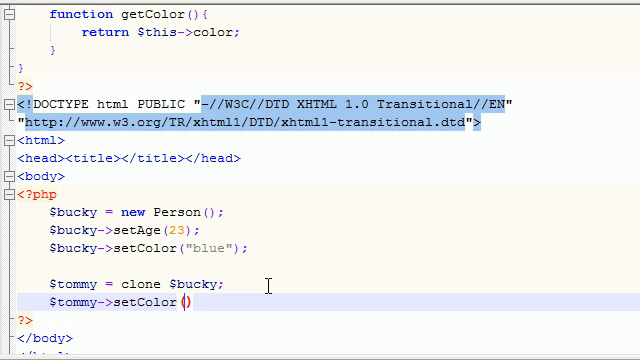
pyautogui.write('"red"')
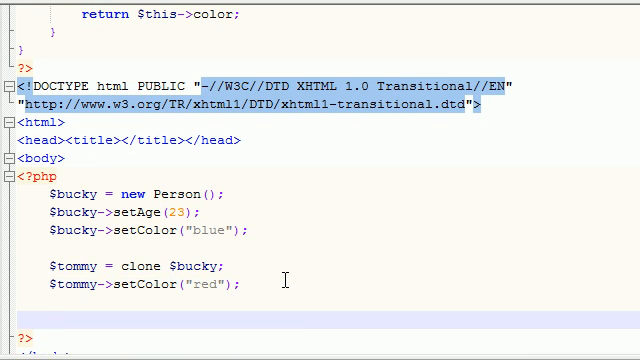
pyautogui.scroll(-3)
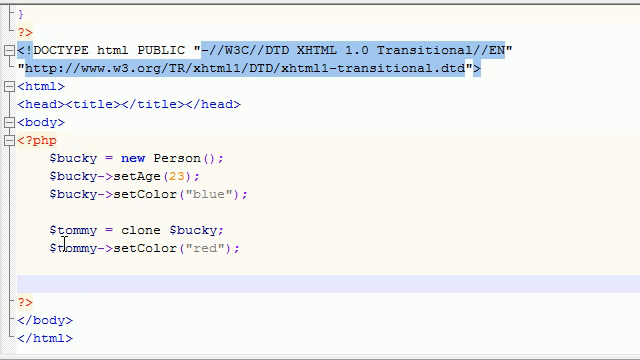
# Step: Start an echo line calling $bucky->getAge() with concatenation
pyautogui.write('echo $')
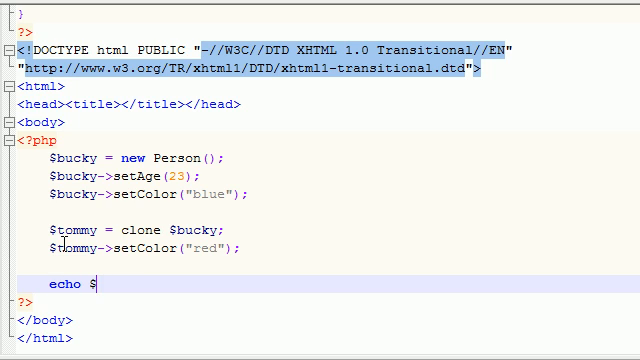
pyautogui.write('bucky')
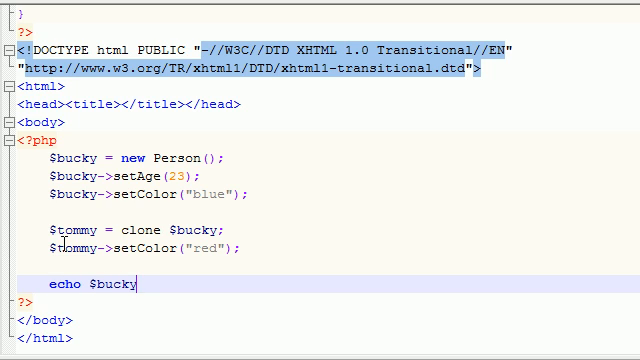
pyautogui.write('->getAge')
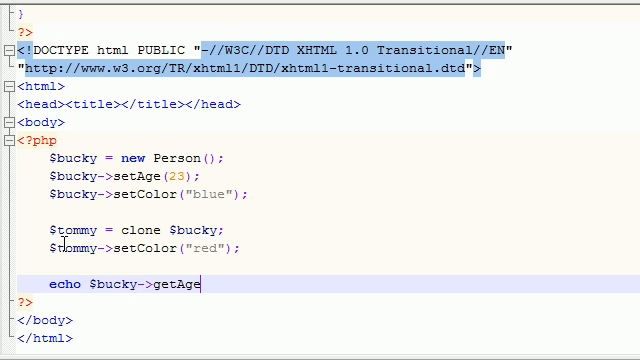
pyautogui.write('()')
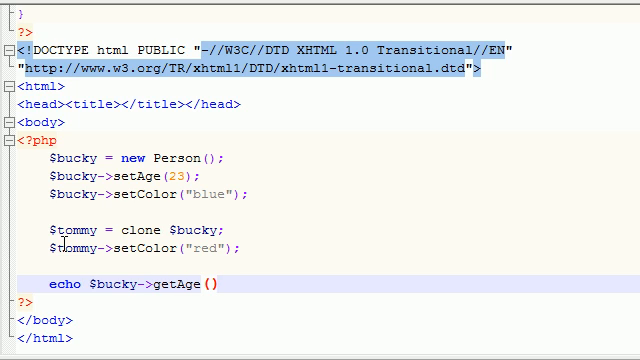
pyautogui.write('."<br />";')
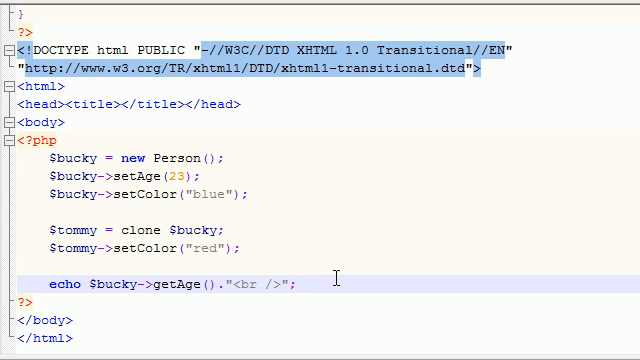
# Step: Write echo lines for getAge()."<br />" on $bucky and $tommy, editing the copied name
pyautogui.write('echo')
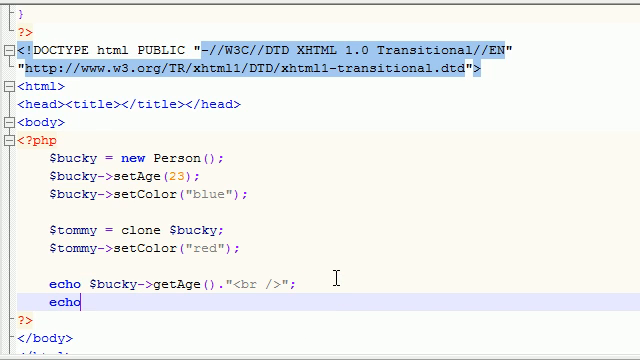
pyautogui.write('$')
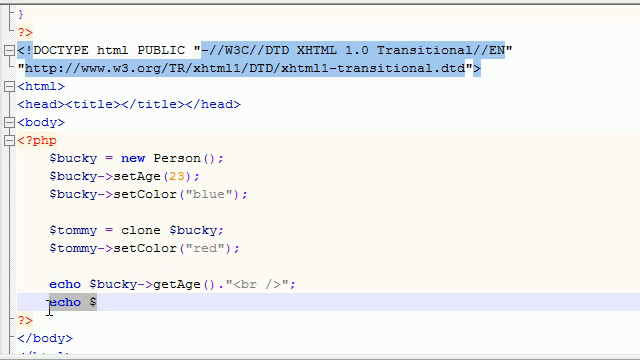
pyautogui.write('$bucky->getAge()."<br />";')
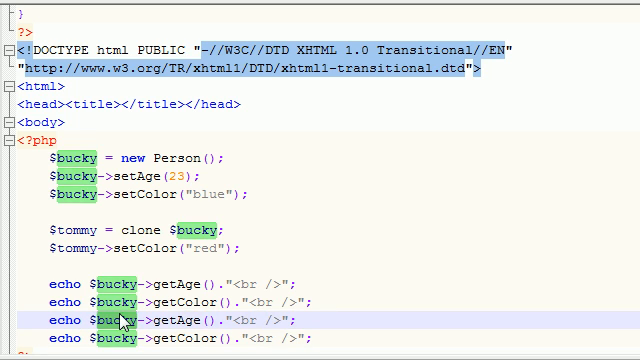
pyautogui.write('tommy')
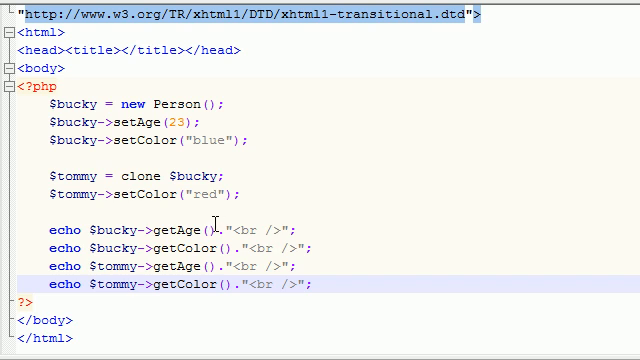
pyautogui.moveTo(132, 228)
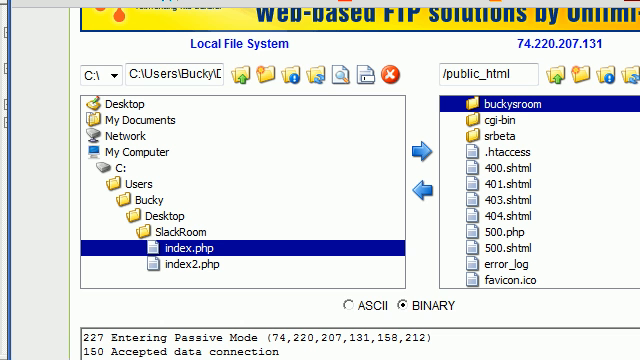
pyautogui.moveTo(428, 152)
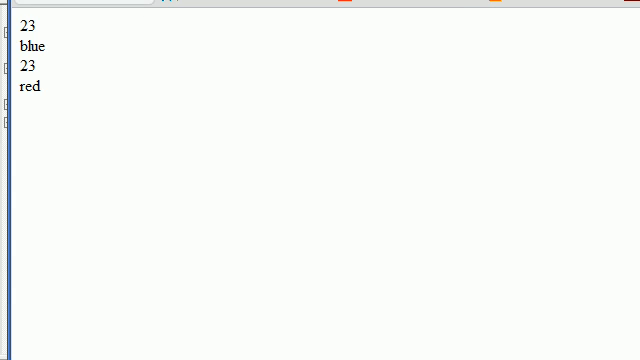
# Step: Refresh the browser page to show the output 23, blue, 23, red
pyautogui.doubleClick(24, 24)
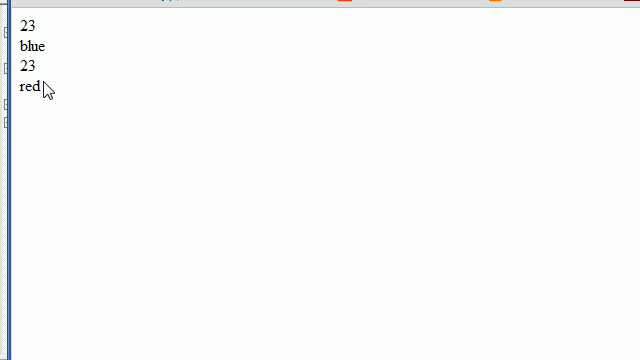
pyautogui.doubleClick(28, 88)
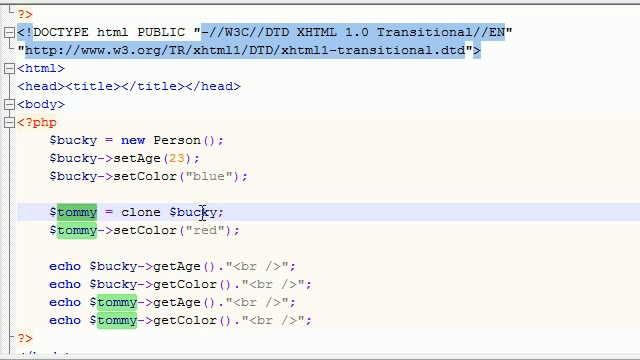
# Step: Highlight every occurrence of $bucky in the Notepad++ code
pyautogui.doubleClick(188, 212)
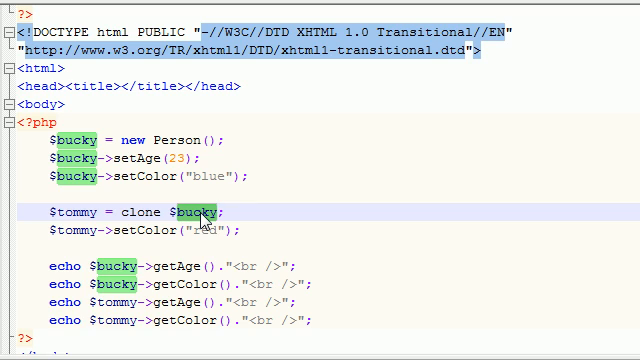